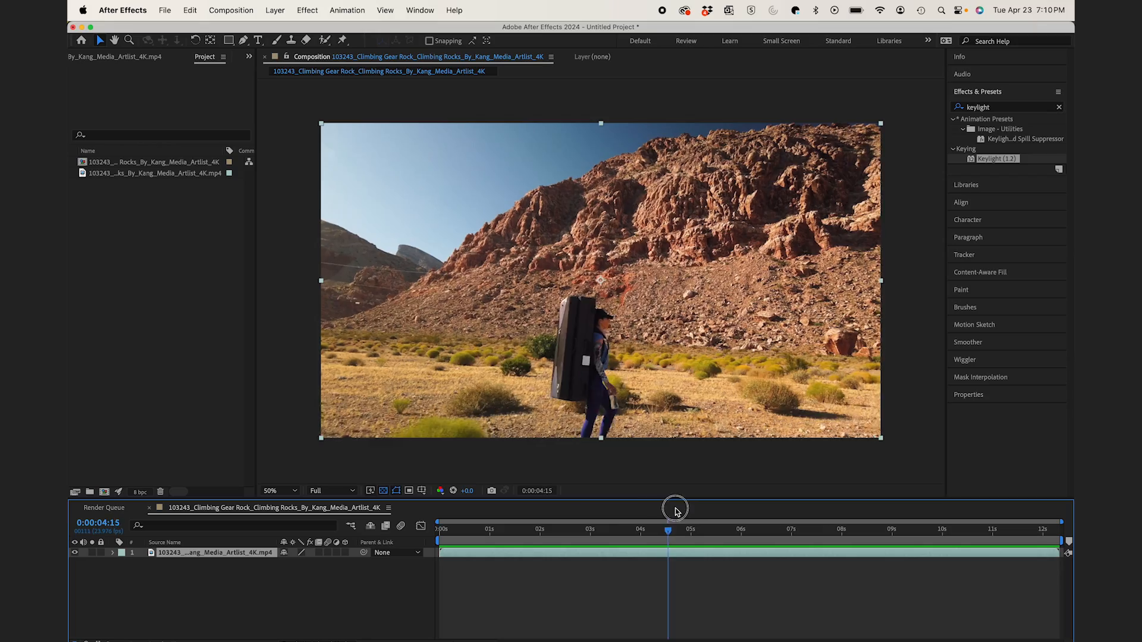
- Save the chosen frame of the walker footage as a still image via Save Frame As > File
left_click(229, 10)
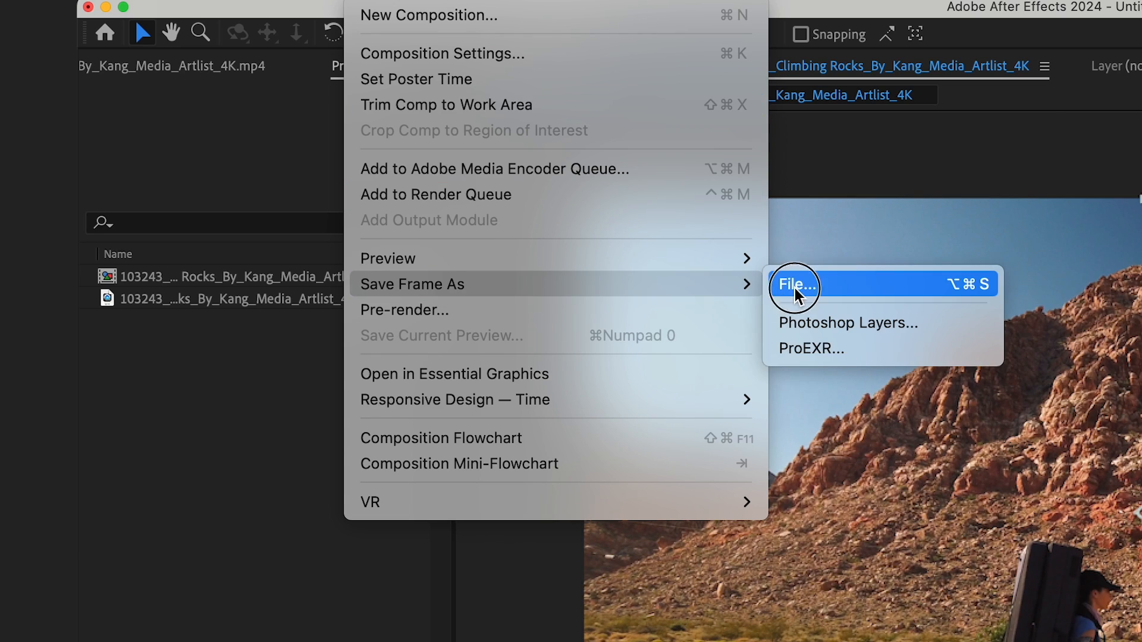
left_click(795, 284)
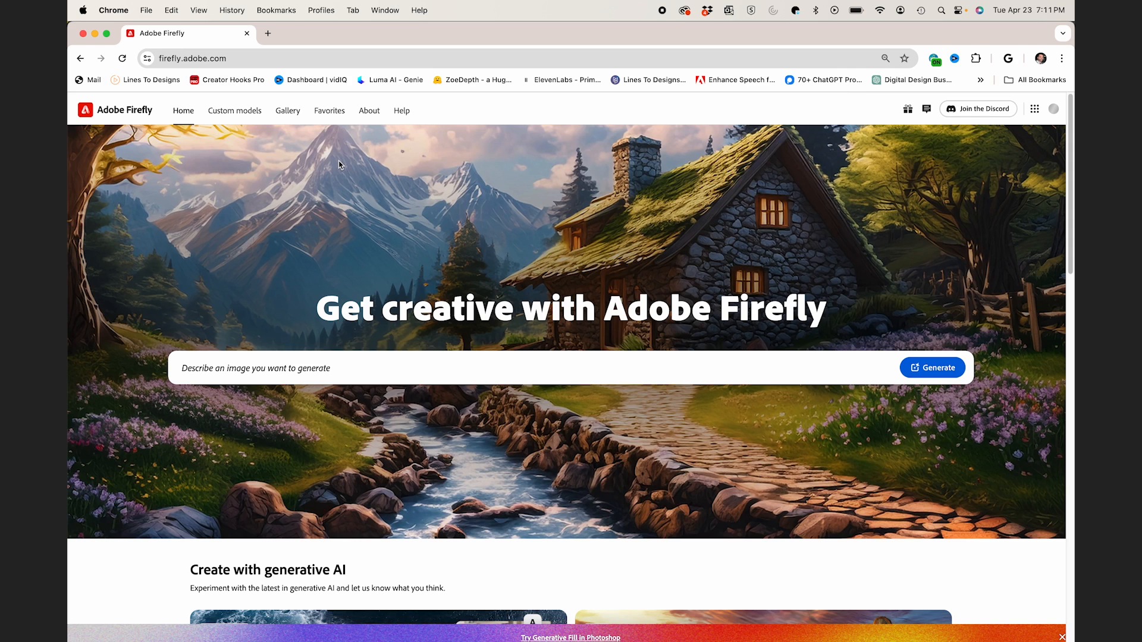
- Start a Text to Image generation of an apocalyptic junk pile with the saved frame as structure reference
left_click(932, 368)
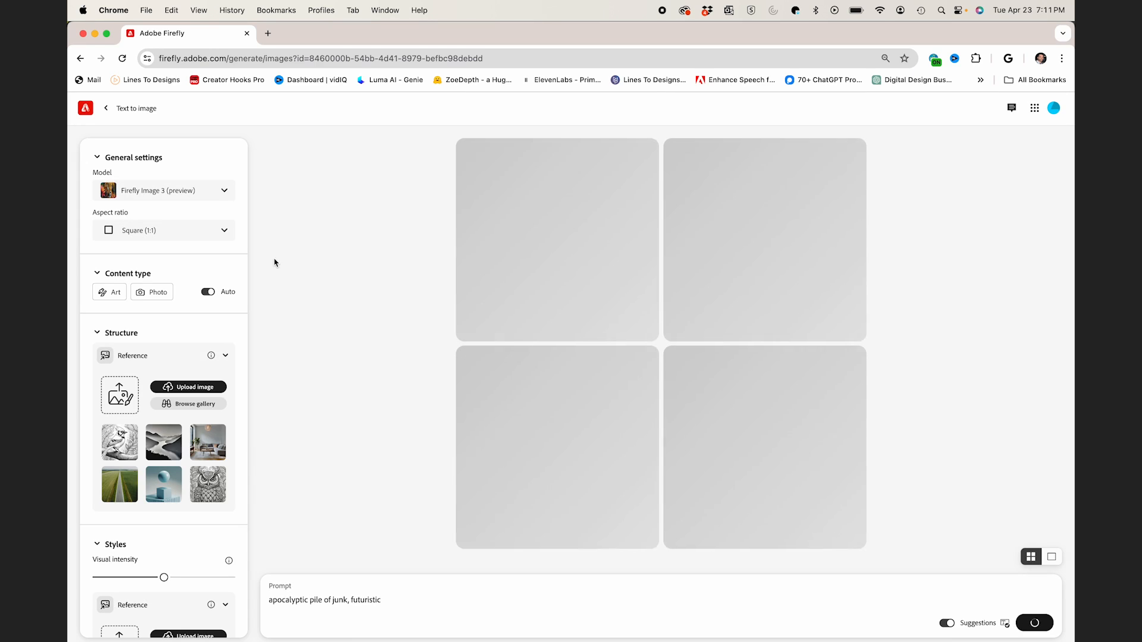
left_click(164, 191)
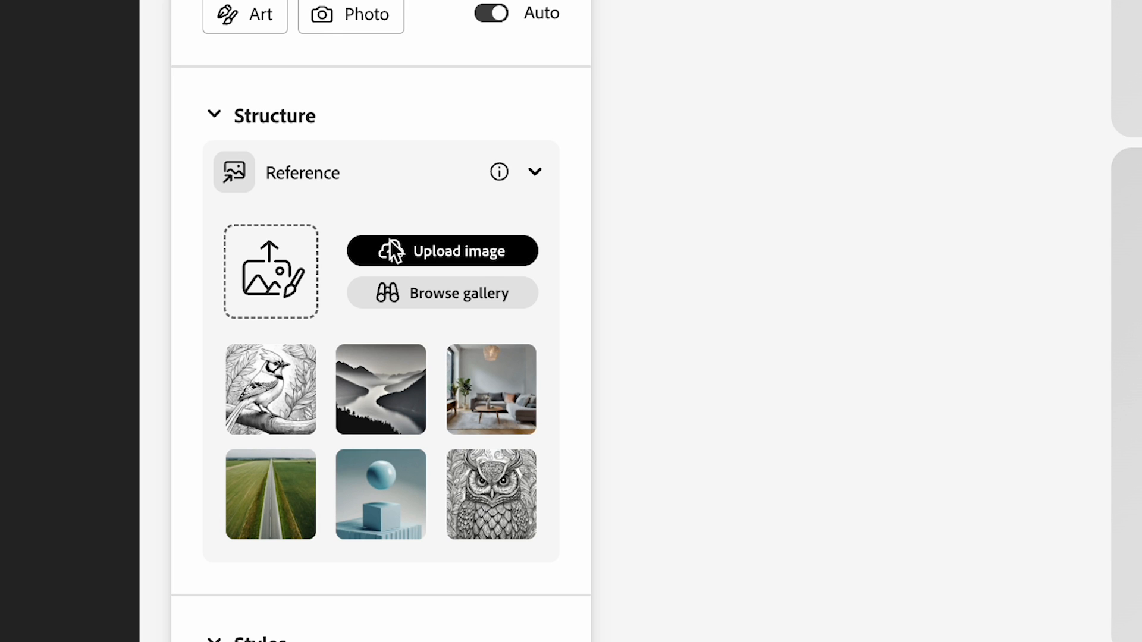
left_click(441, 251)
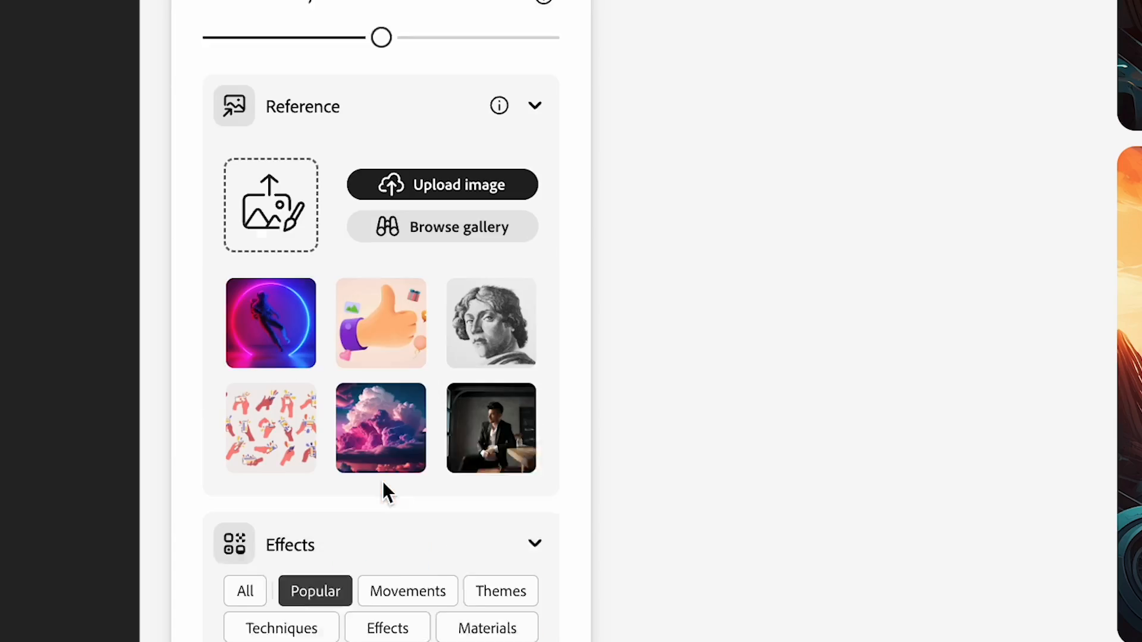
- Add the Digital art and related styles and generate the junk-pile images
scroll("down", 3)
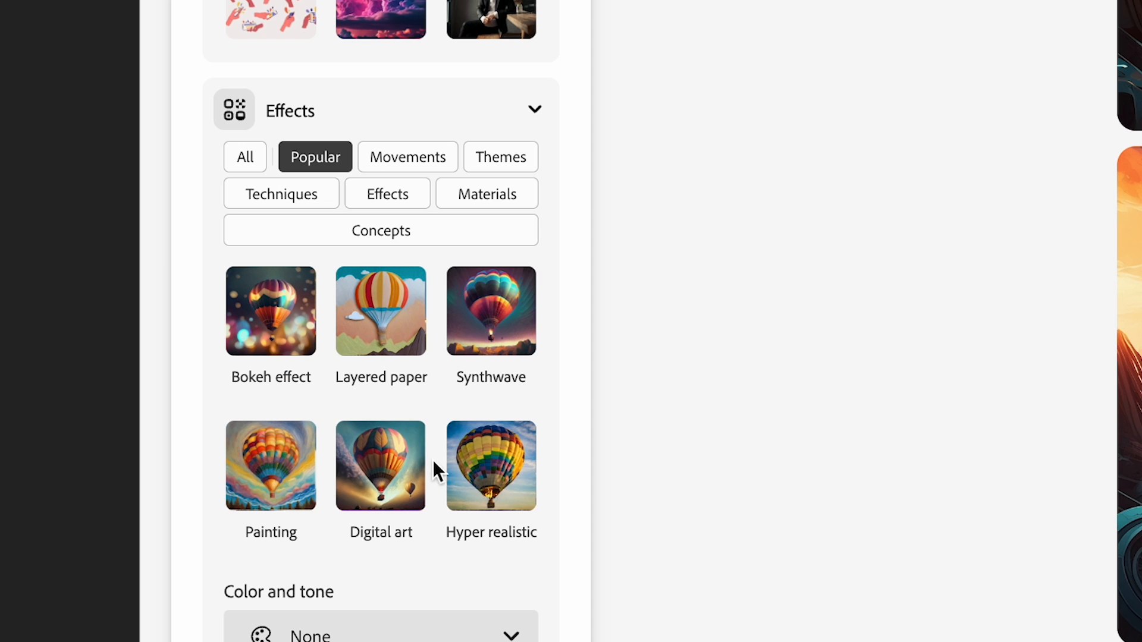
left_click(407, 157)
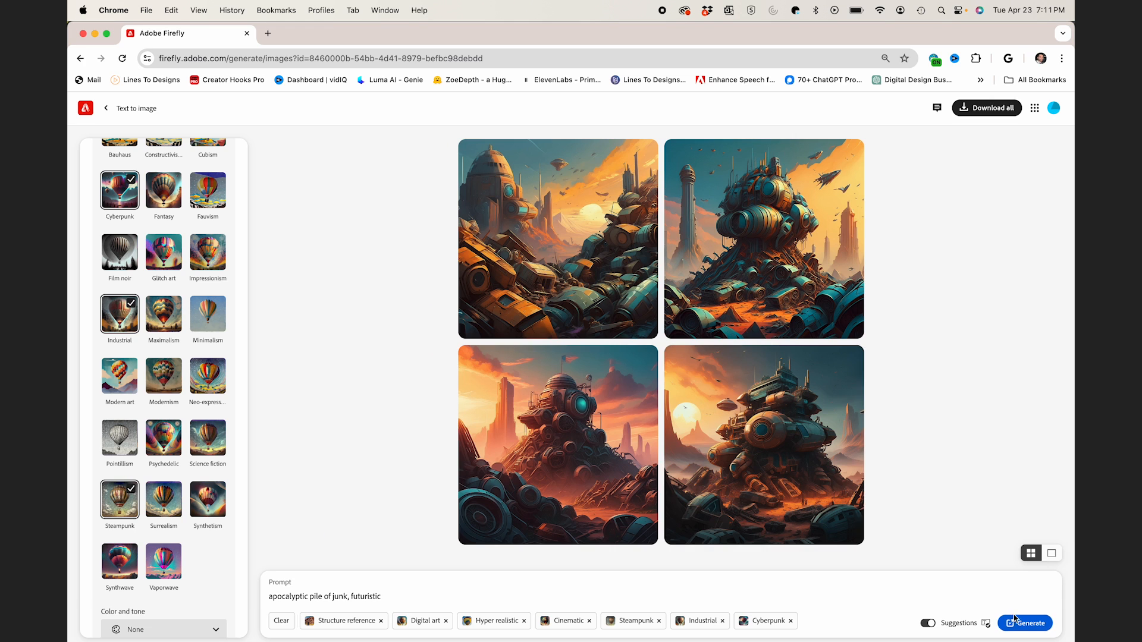
left_click(1025, 622)
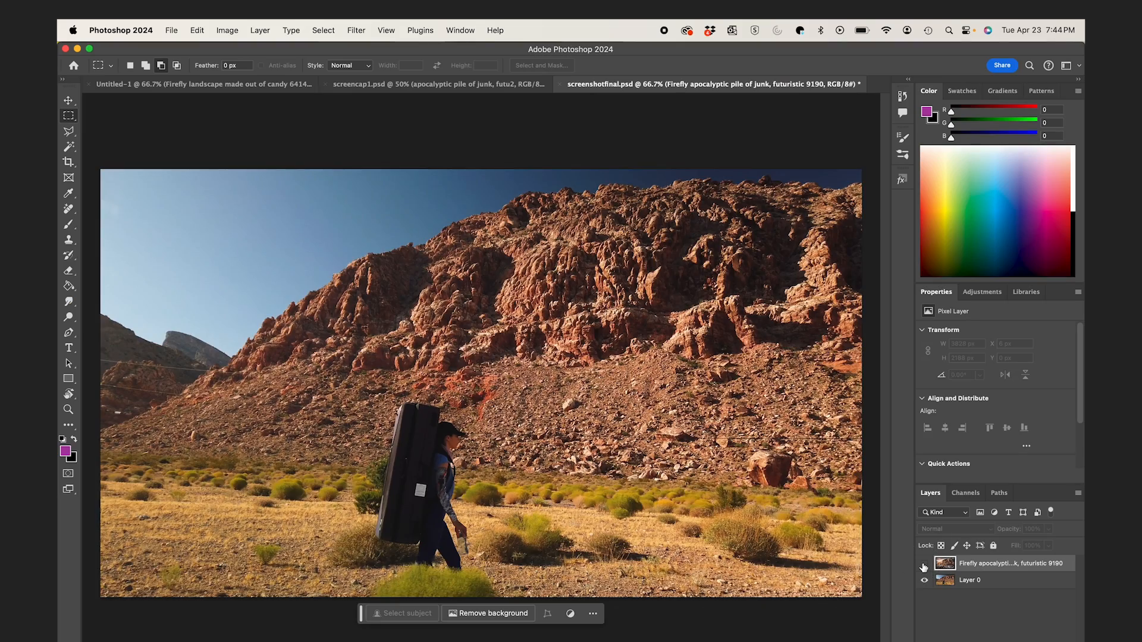
- Show the generated junk-pile layer and merge the visible layers into one
left_click(968, 579)
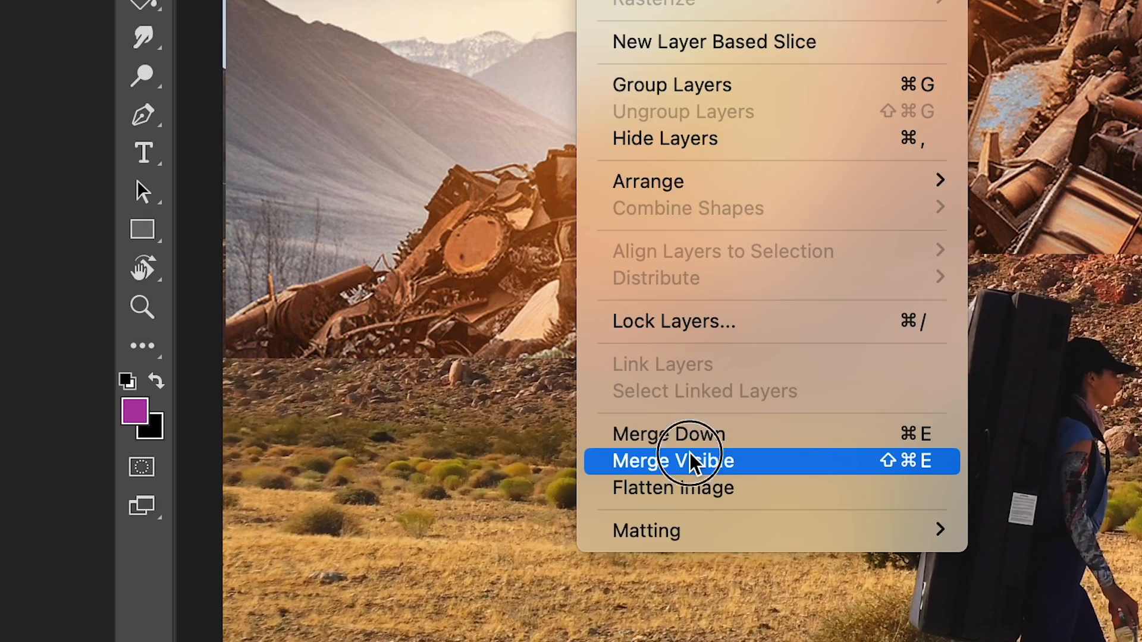
left_click(672, 460)
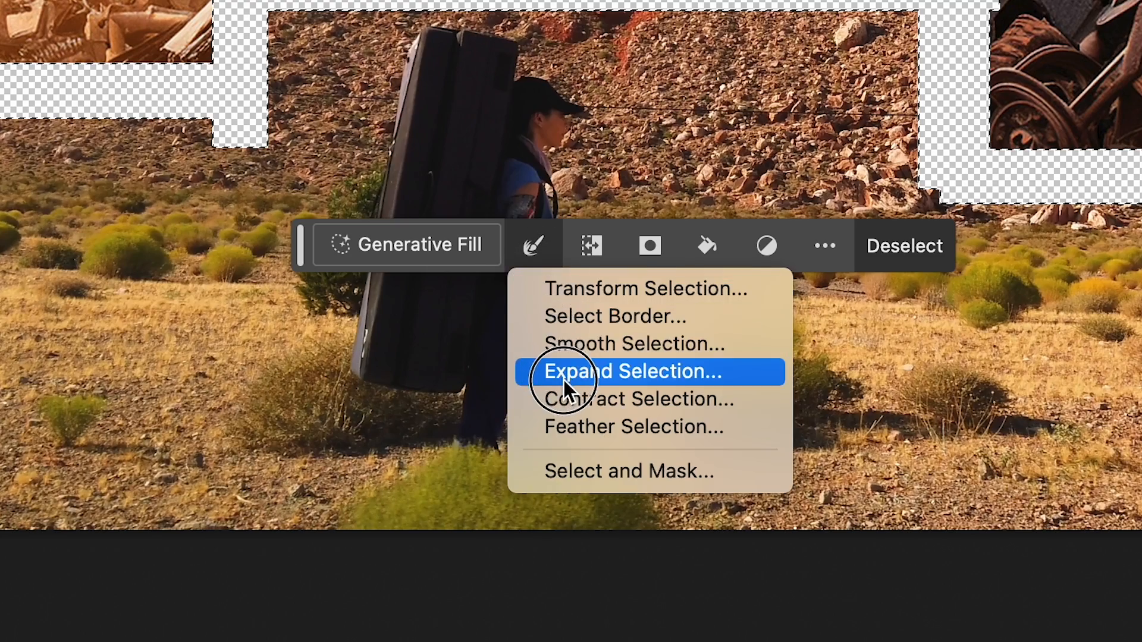
- Expand the gap selection by 1 px, run Generative Fill, and compare the fill variations
left_click(632, 372)
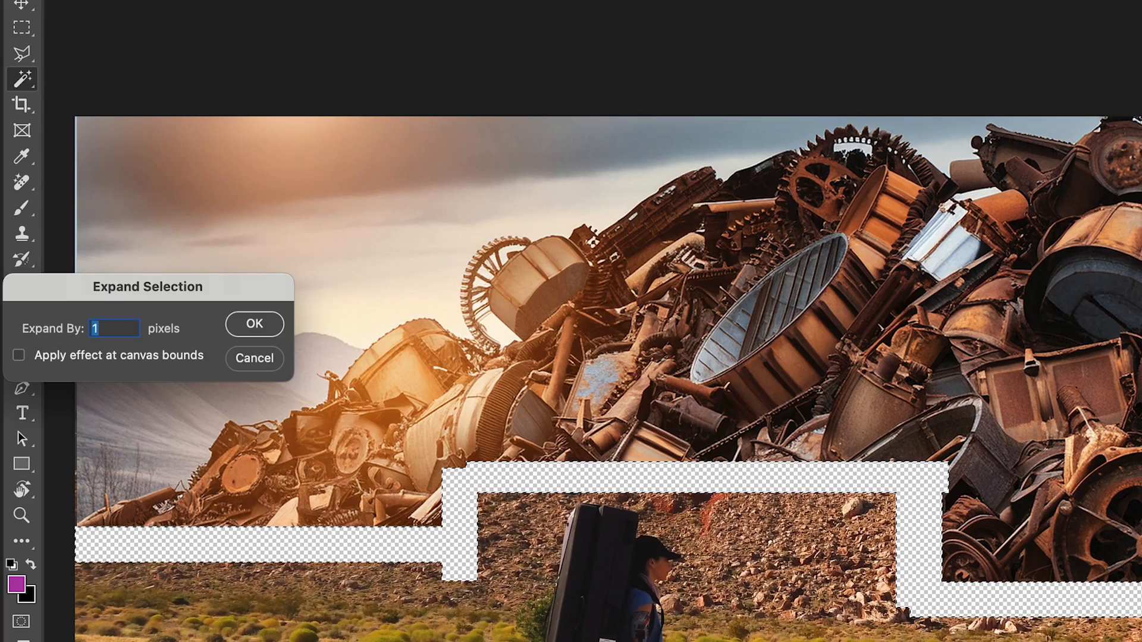
left_click(254, 324)
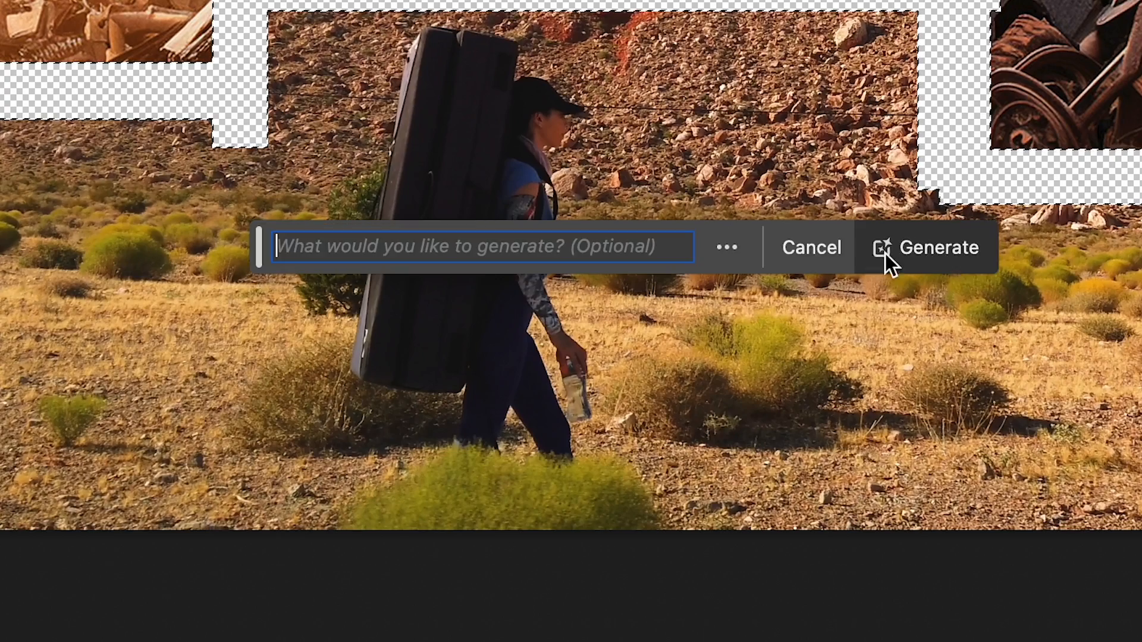
left_click(938, 247)
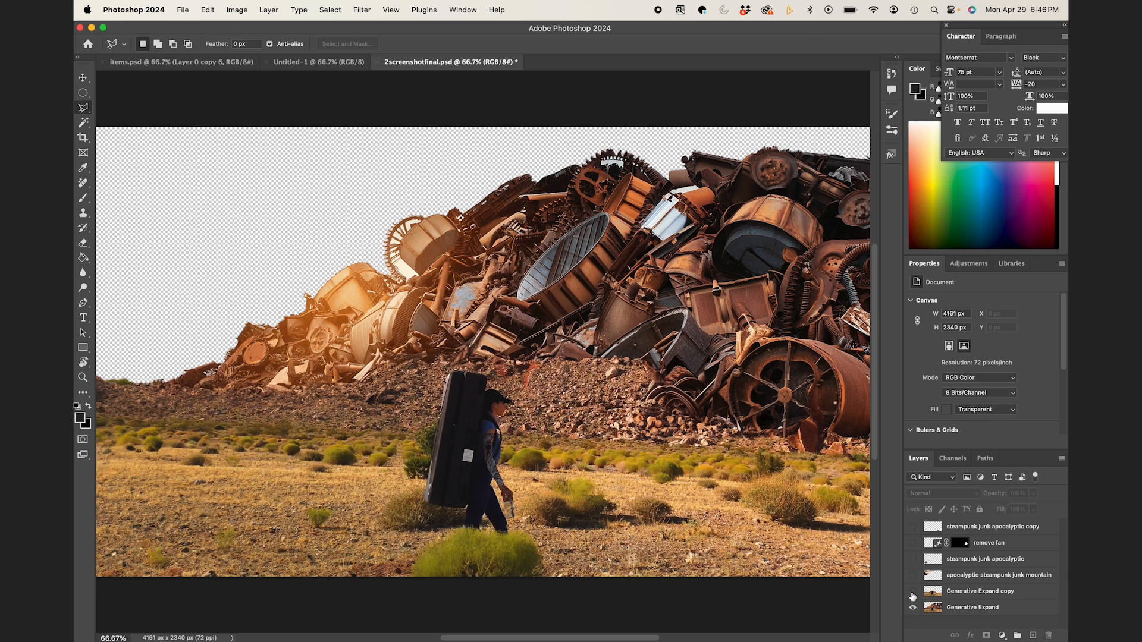
left_click(913, 592)
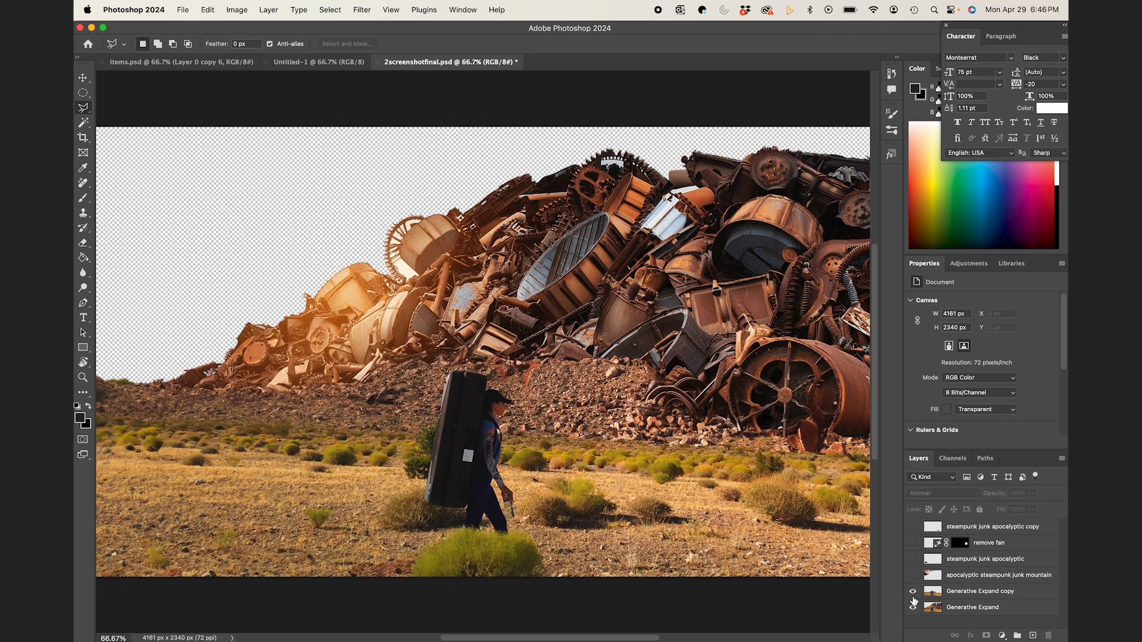
left_click(913, 559)
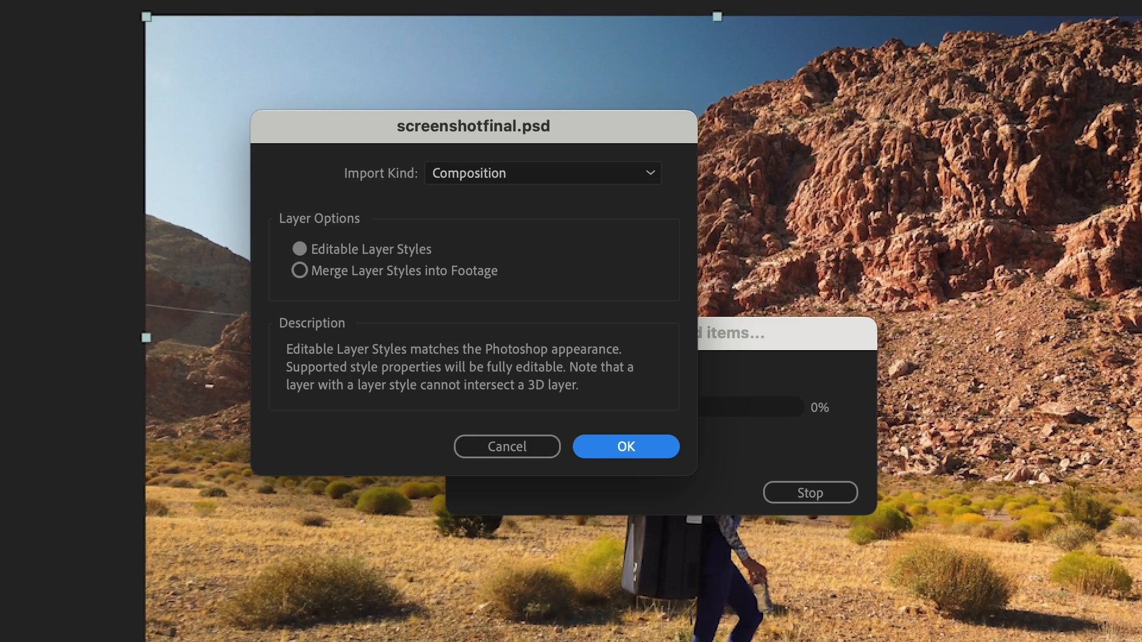
- Import screenshotfinal.psd as a Composition above the footage layer
left_click(625, 446)
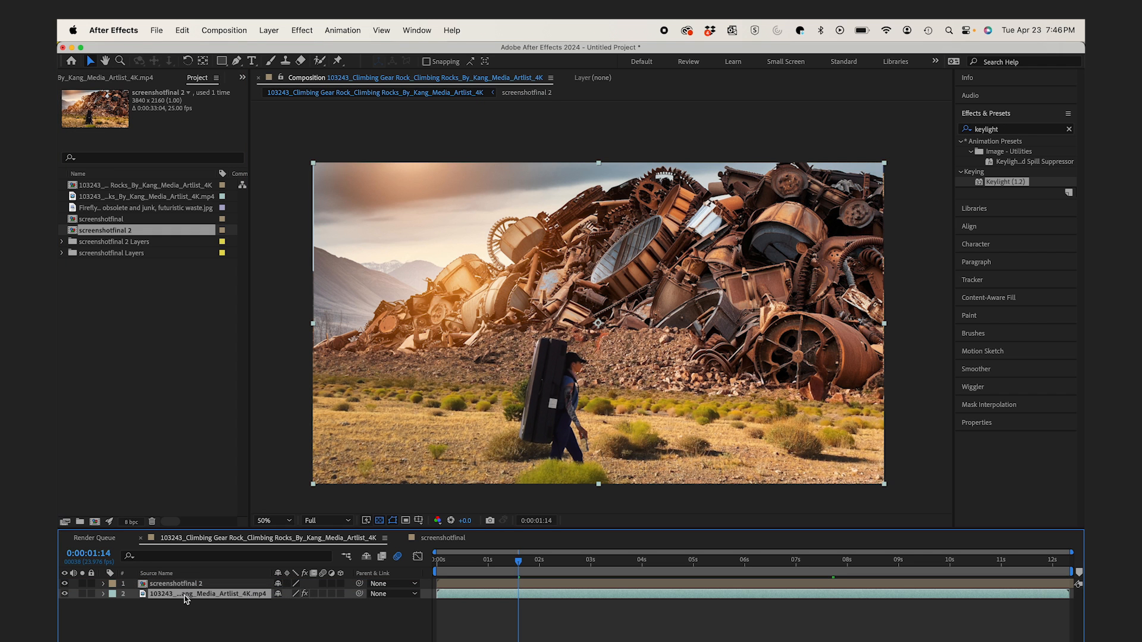
mouse_move(318, 22)
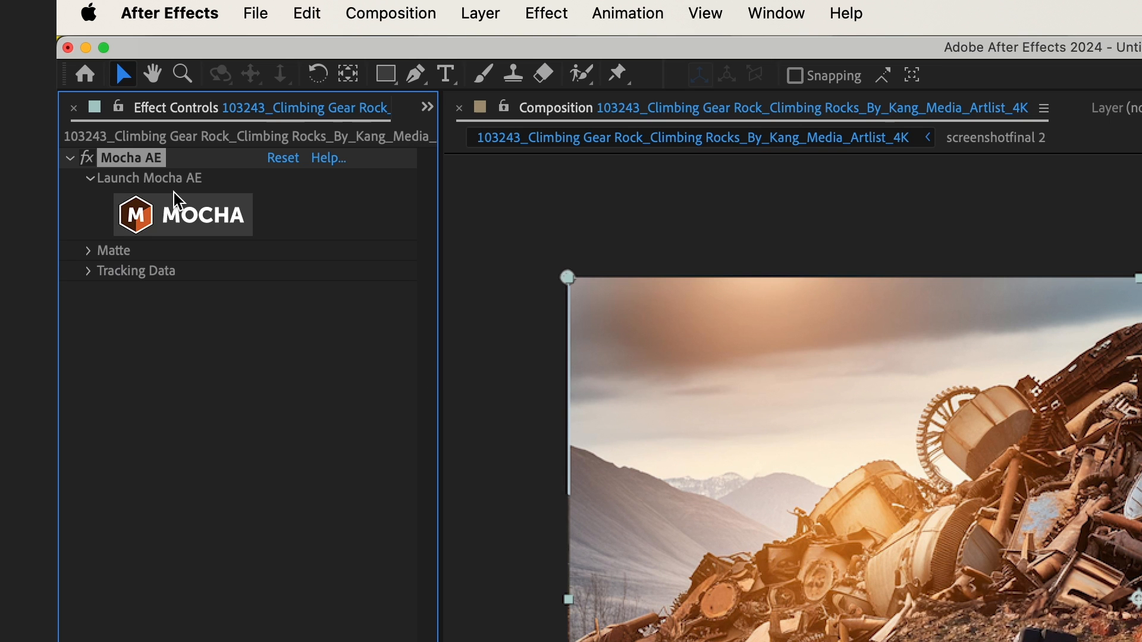
- Launch Mocha AE on the footage and align the surface to the tracked mountain shape
left_click(182, 214)
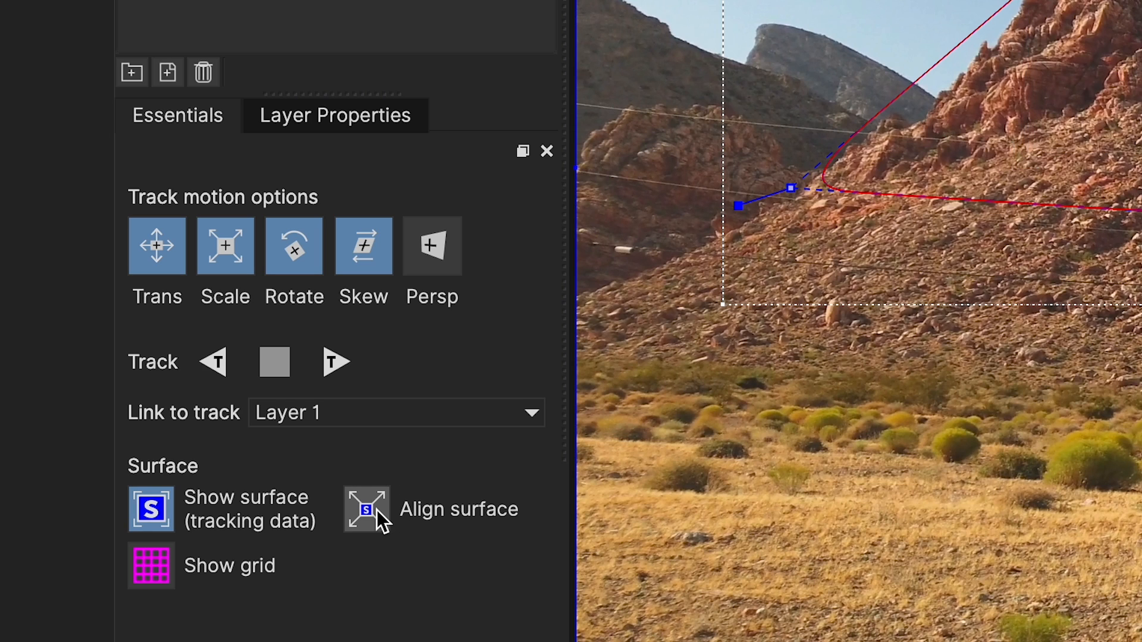
left_click(363, 245)
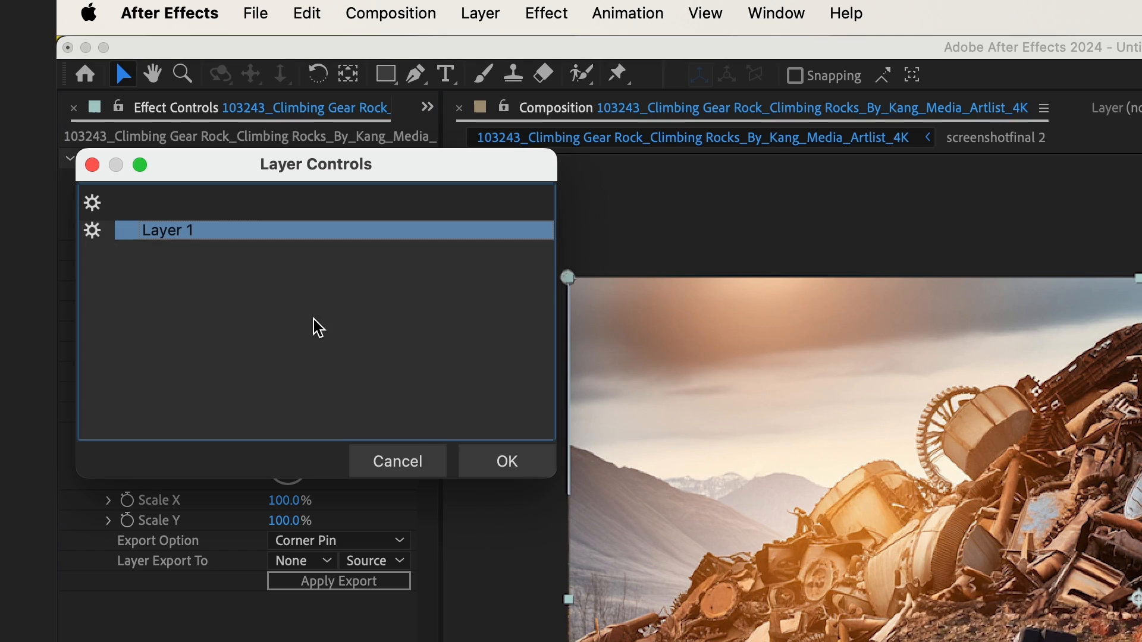
- Export Layer 1's track as Corner Pin data onto the screenshotfinal layer
left_click(505, 462)
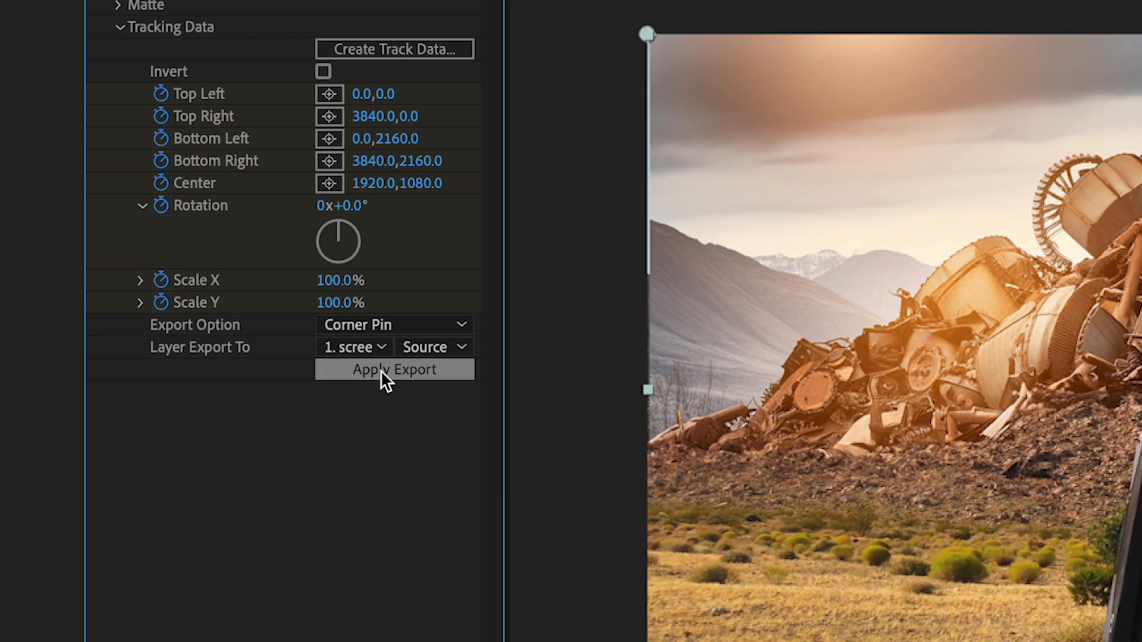
left_click(394, 368)
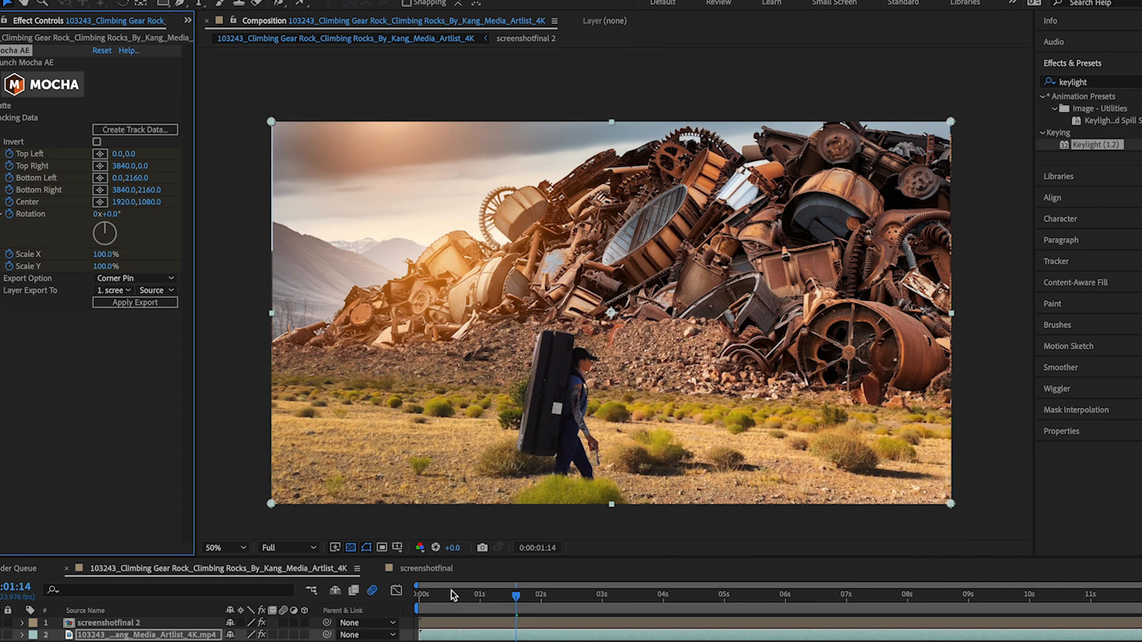